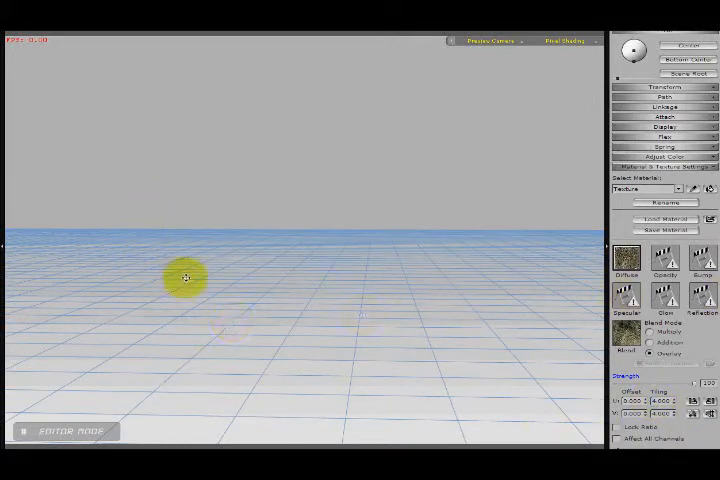
# Step: Drag a bare tree limb prop from the content panel into the scene
pyautogui.moveTo(186, 279); pyautogui.dragTo(351, 245)
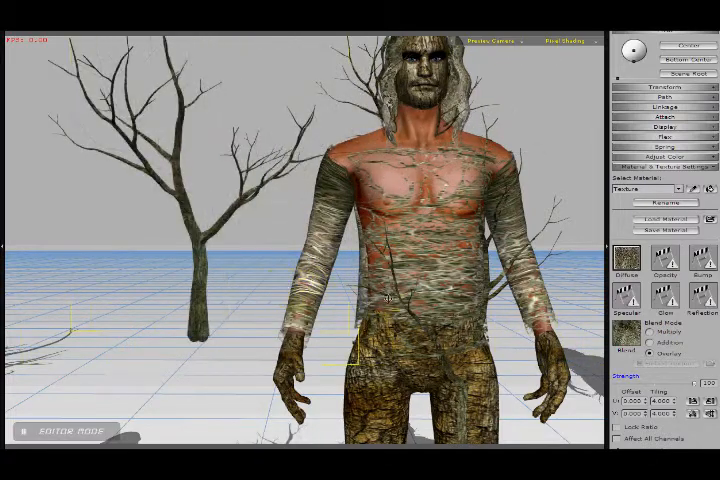
pyautogui.moveTo(400, 272)
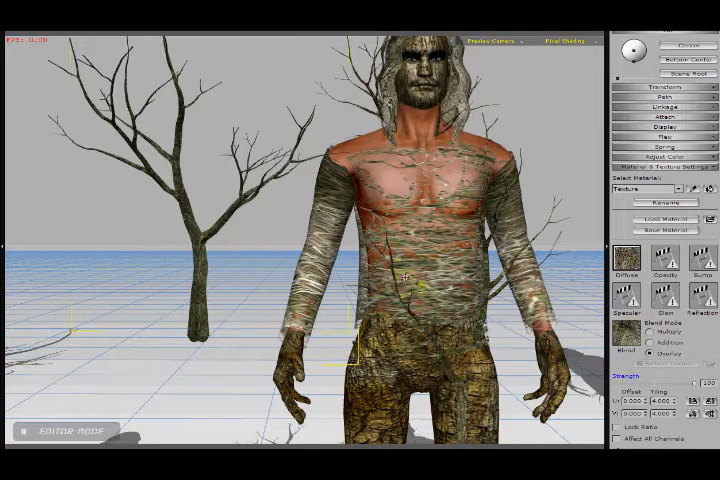